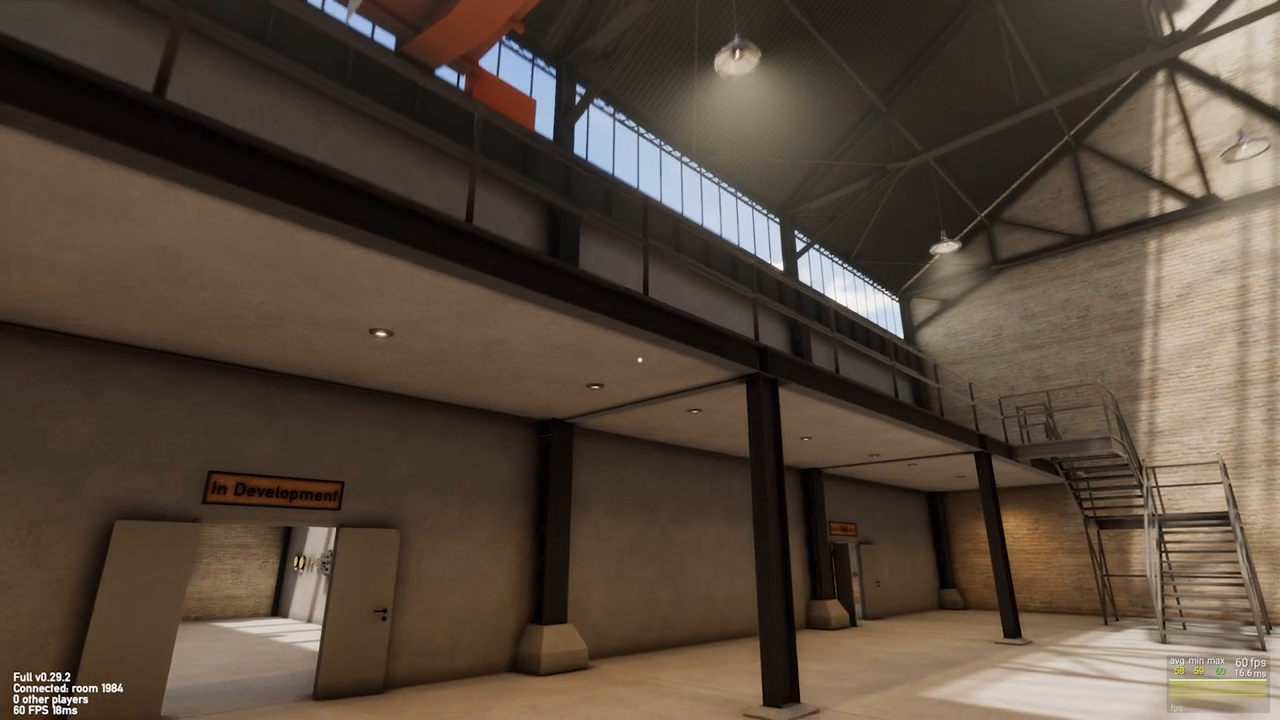
pyautogui.moveTo(640, 360)
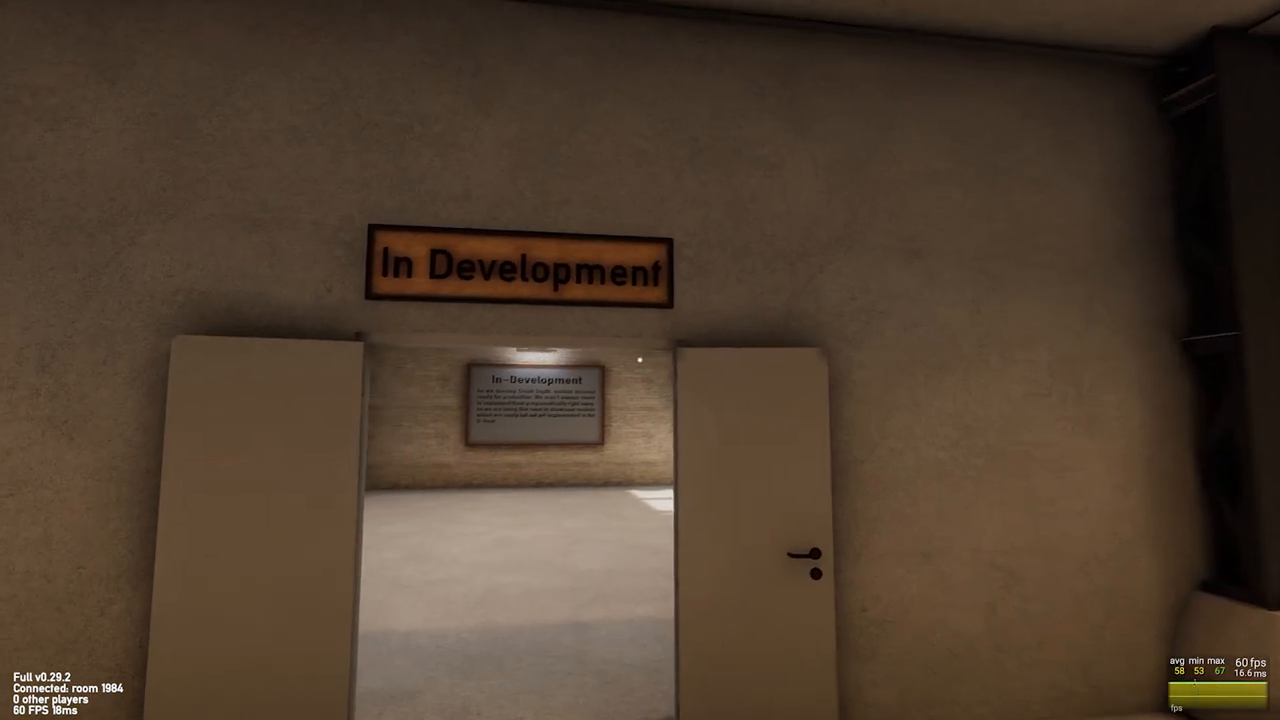
# Walk across the warehouse hall into the In Development exhibit room.
pyautogui.press('w')
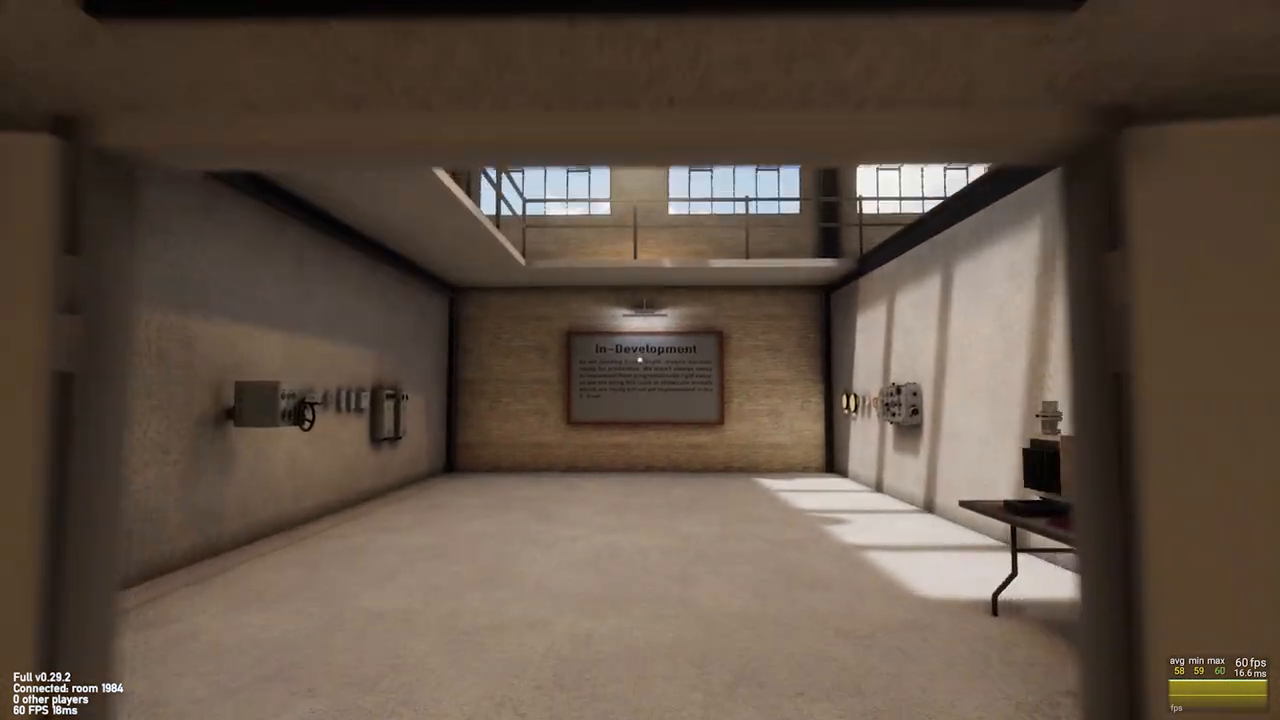
pyautogui.moveTo(640, 360)
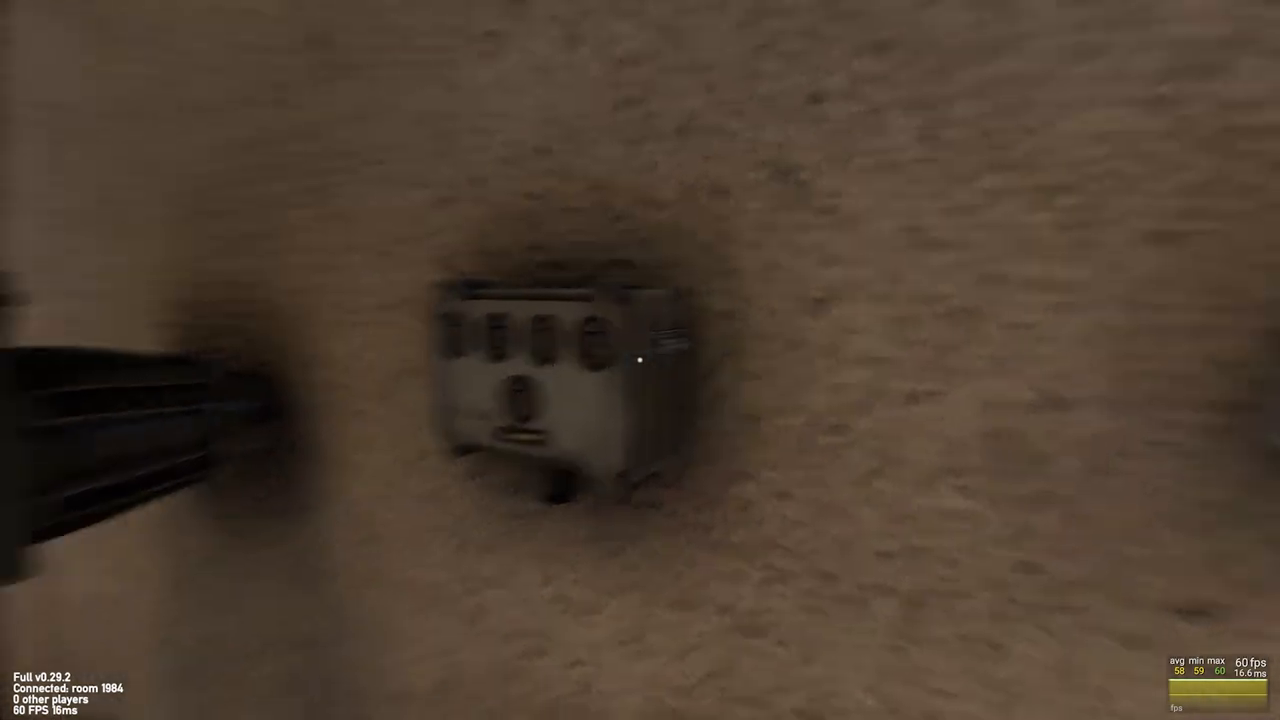
pyautogui.moveTo(640, 360)
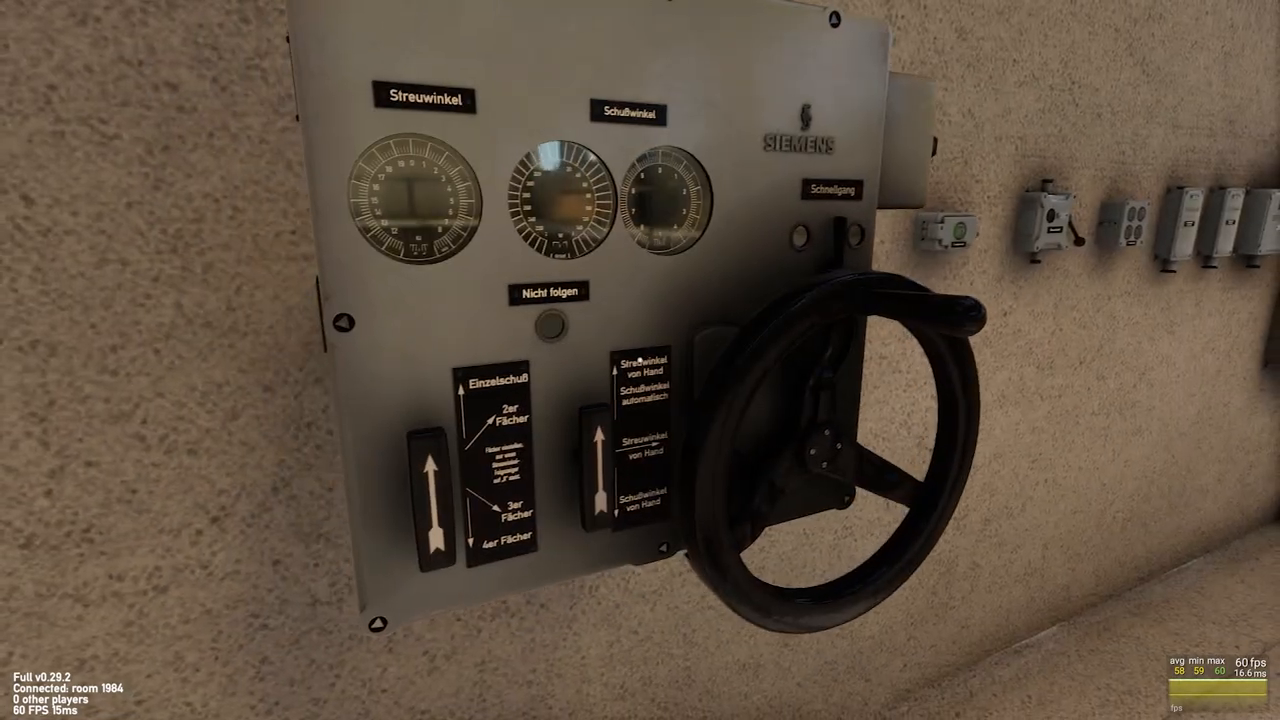
pyautogui.moveTo(640, 360)
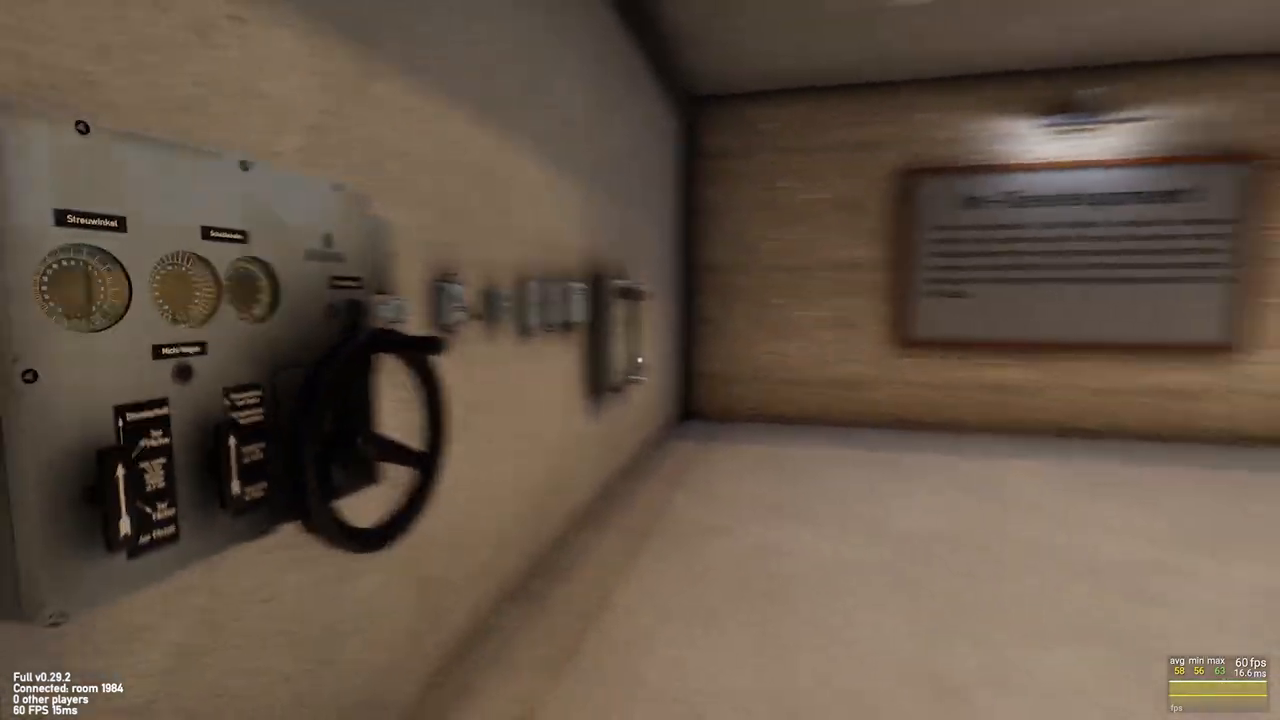
pyautogui.moveTo(640, 360)
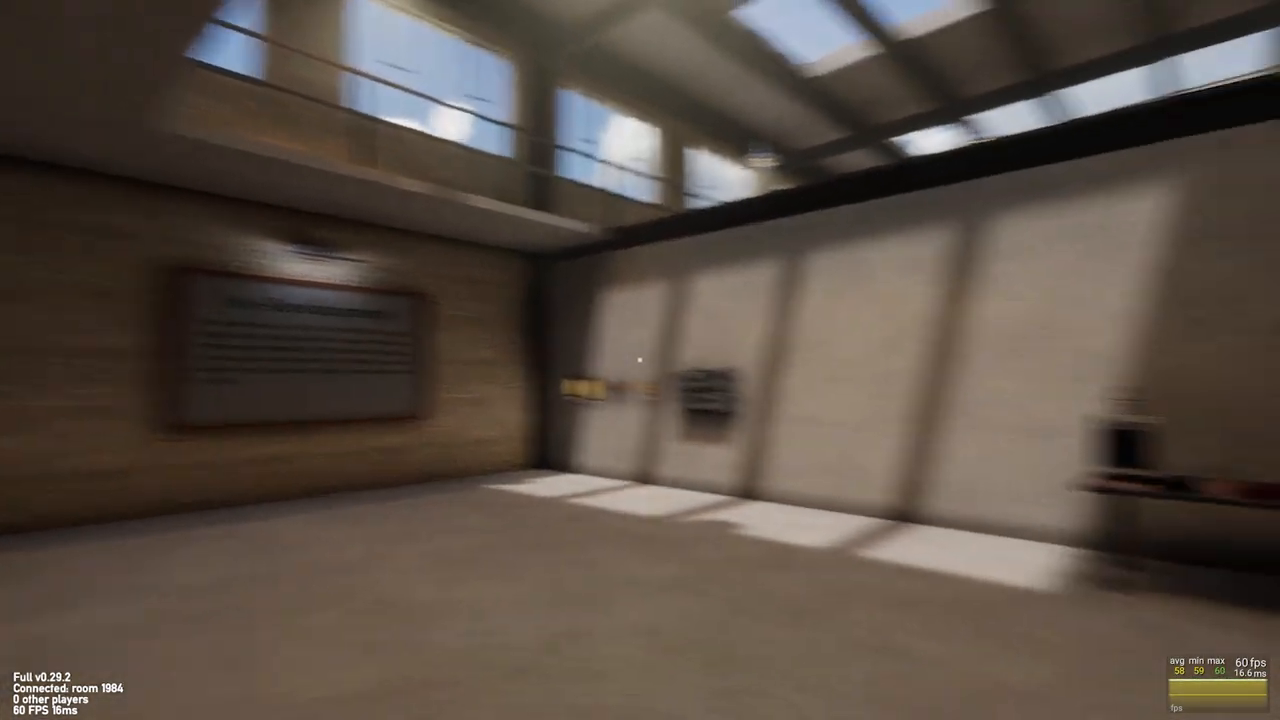
pyautogui.moveTo(640, 360)
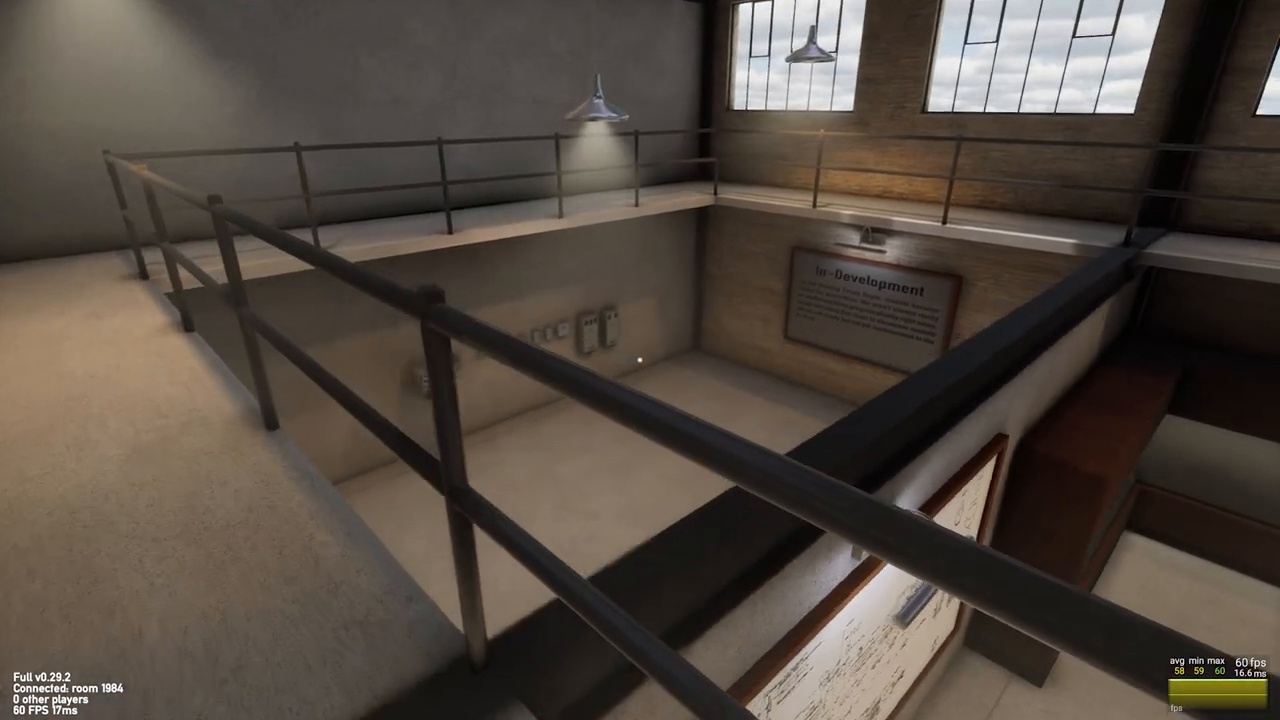
pyautogui.moveTo(640, 360)
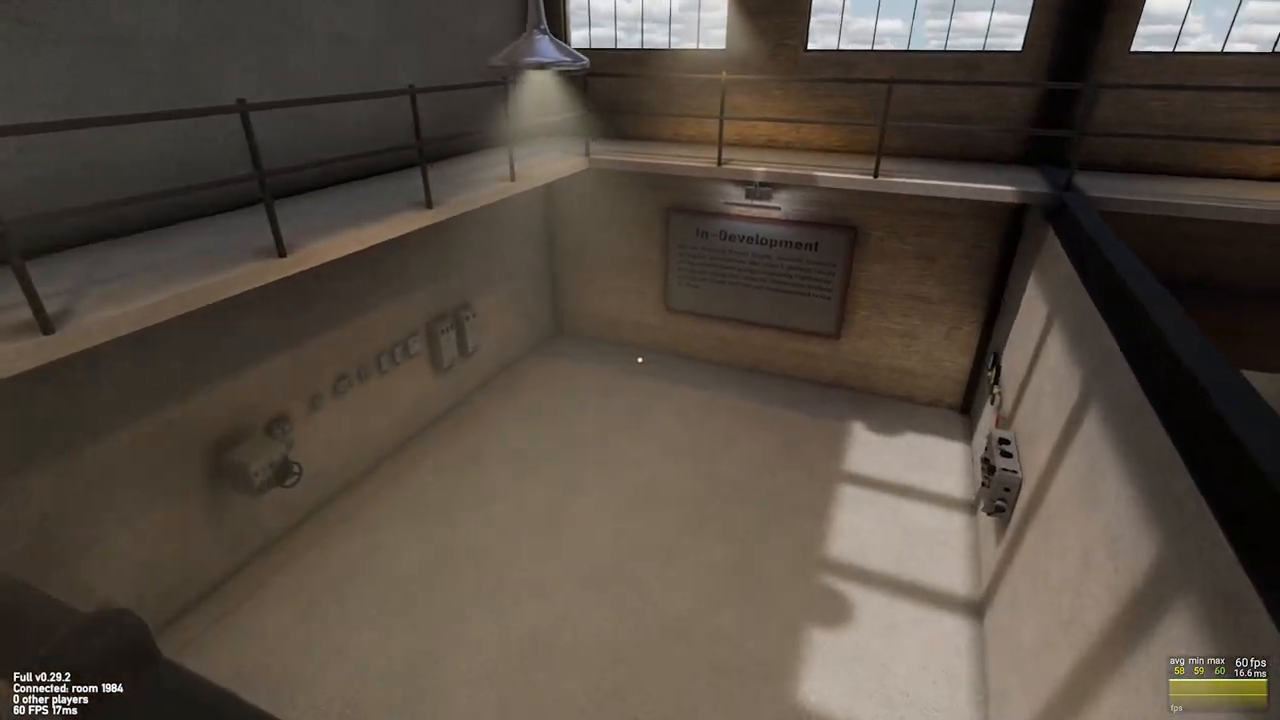
pyautogui.moveTo(640, 360)
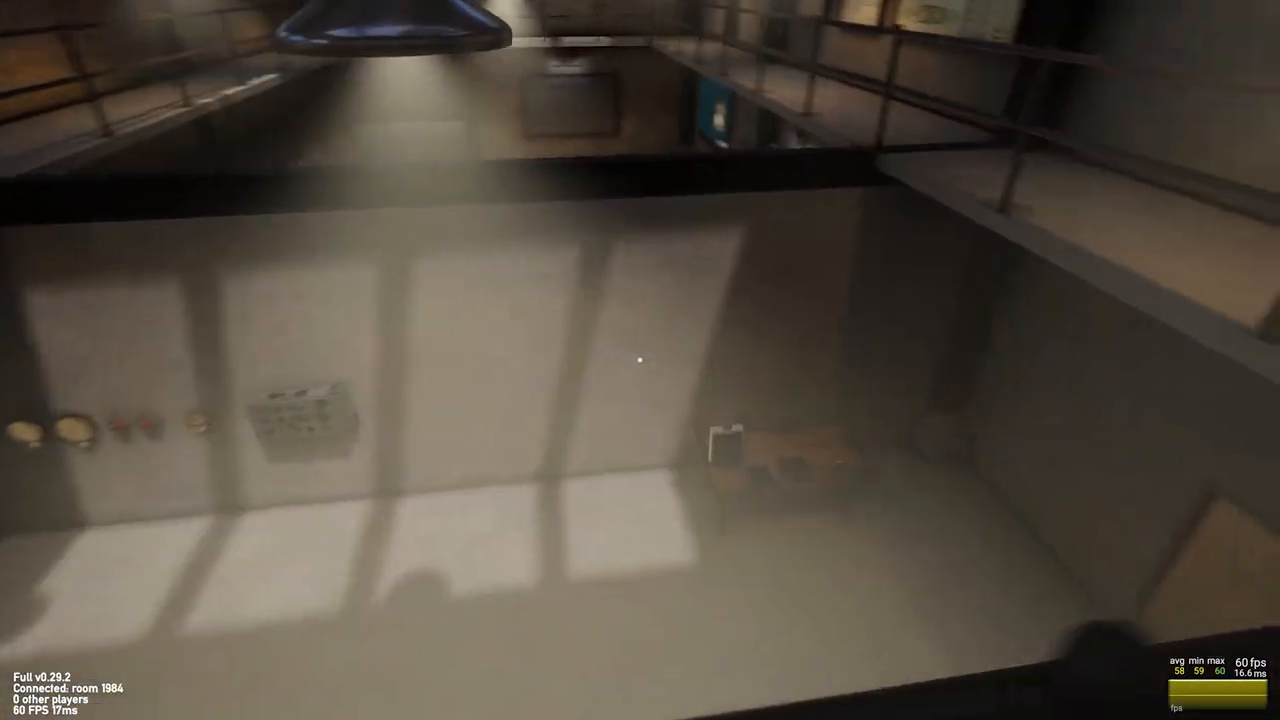
pyautogui.moveTo(640, 360)
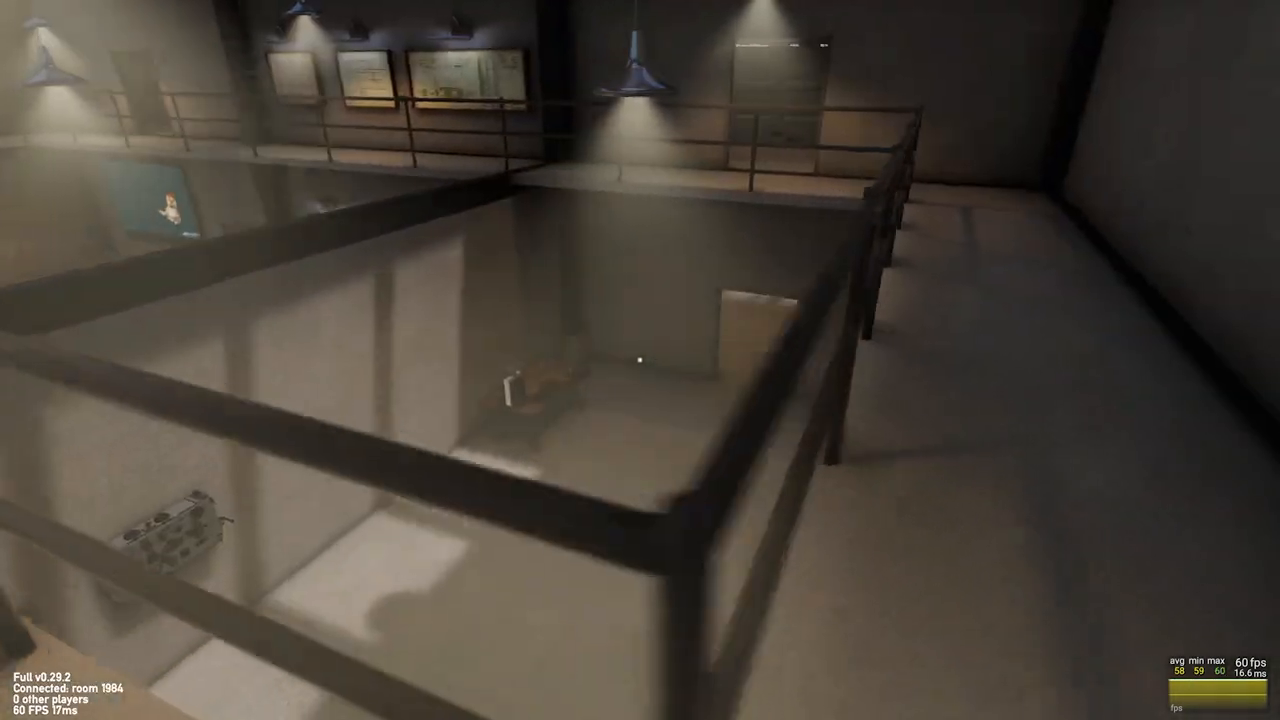
pyautogui.moveTo(640, 360)
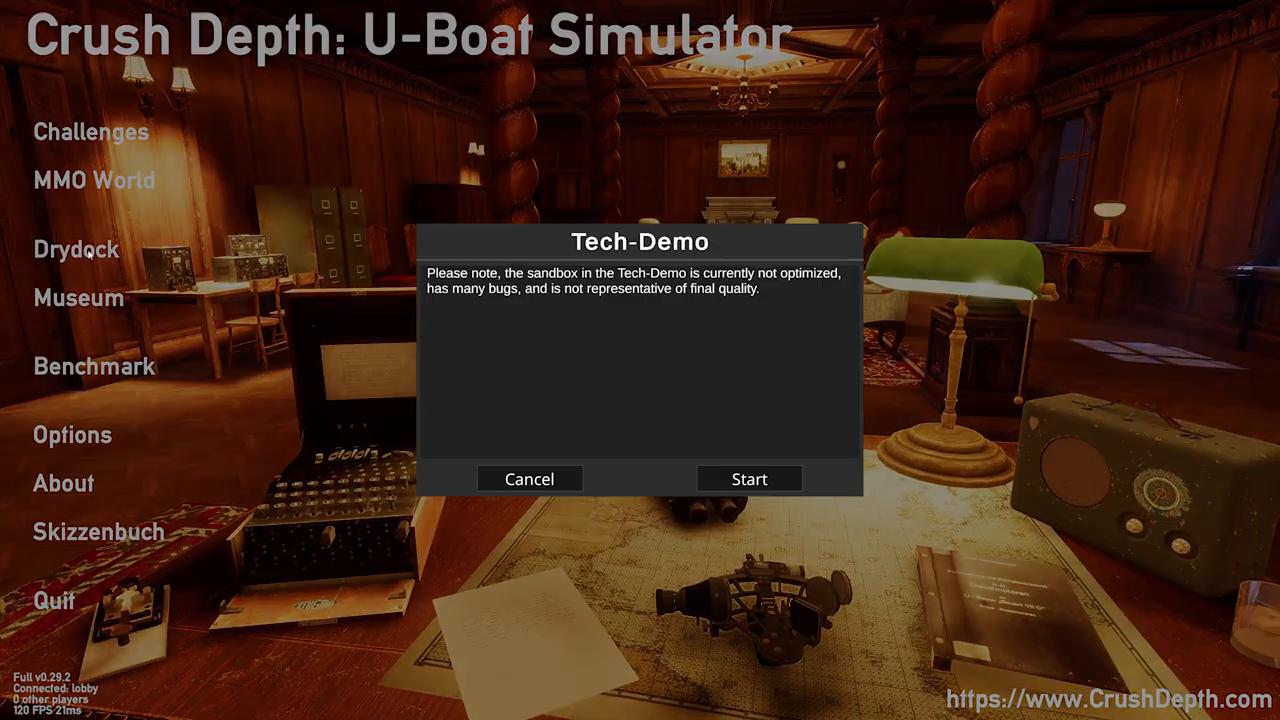
# Start the Tech-Demo sandbox from its dialog to load the equipment hall.
pyautogui.click(749, 478)
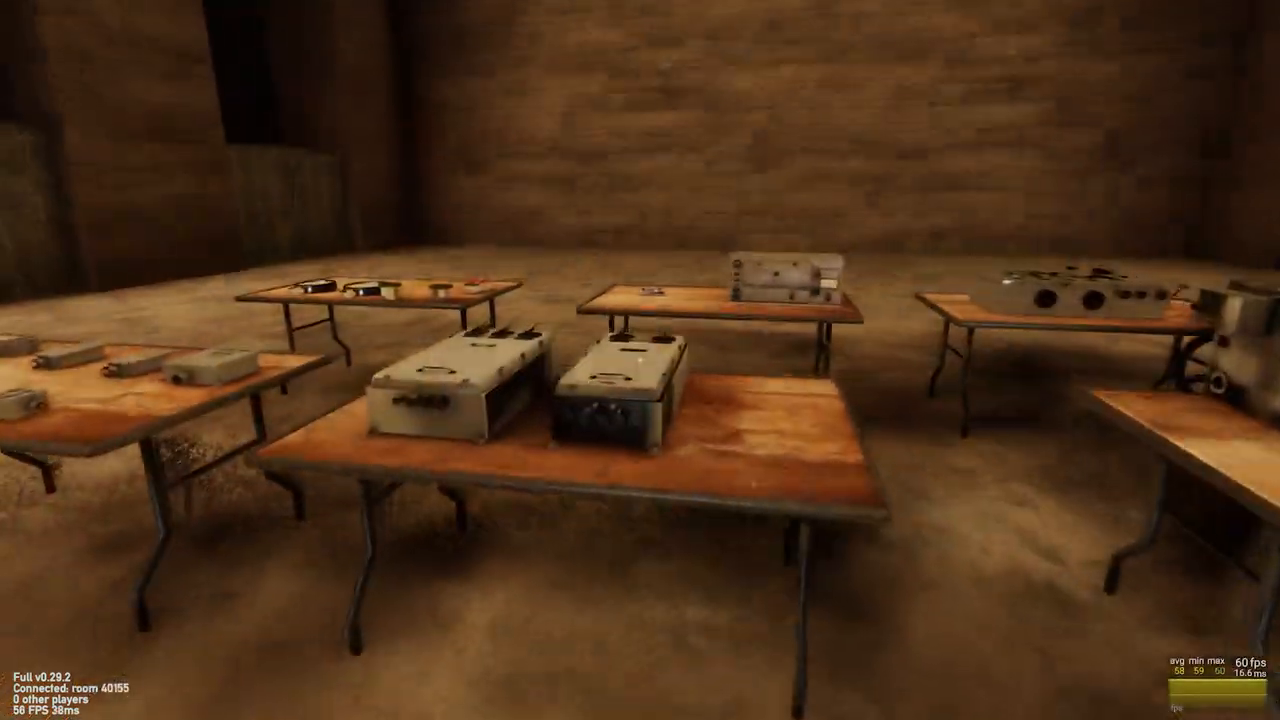
pyautogui.moveTo(640, 360)
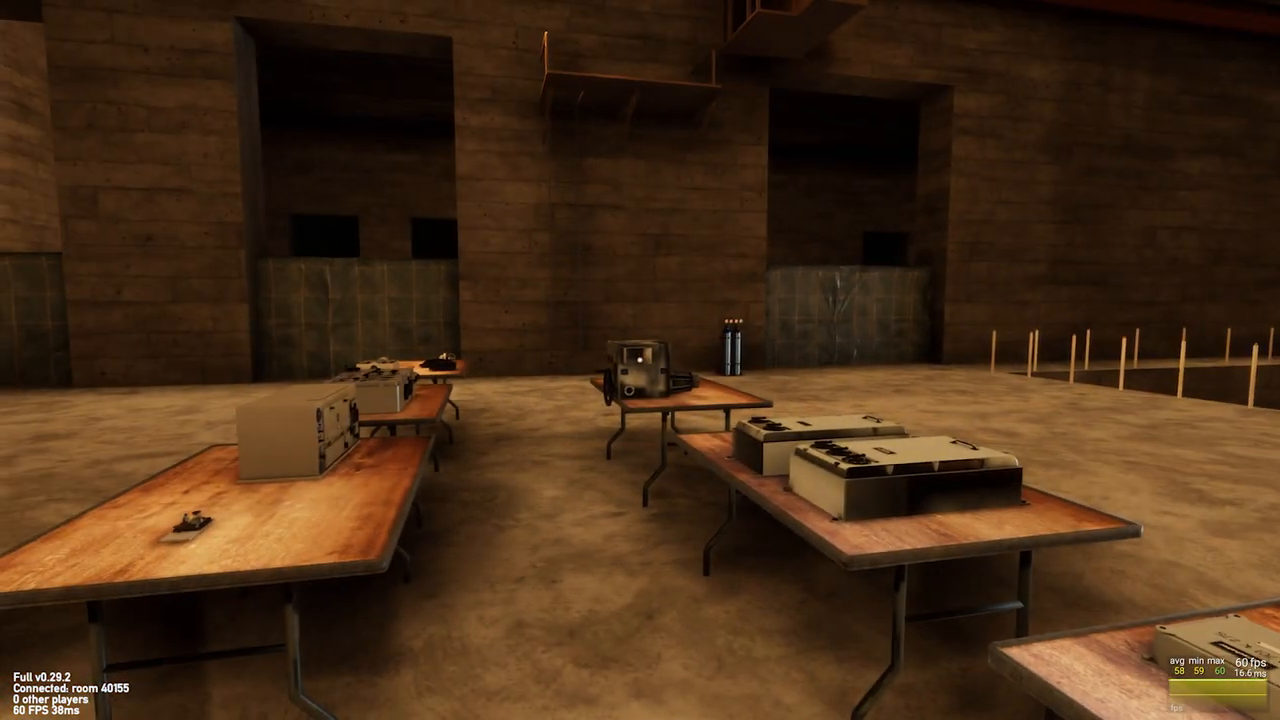
pyautogui.moveTo(640, 360)
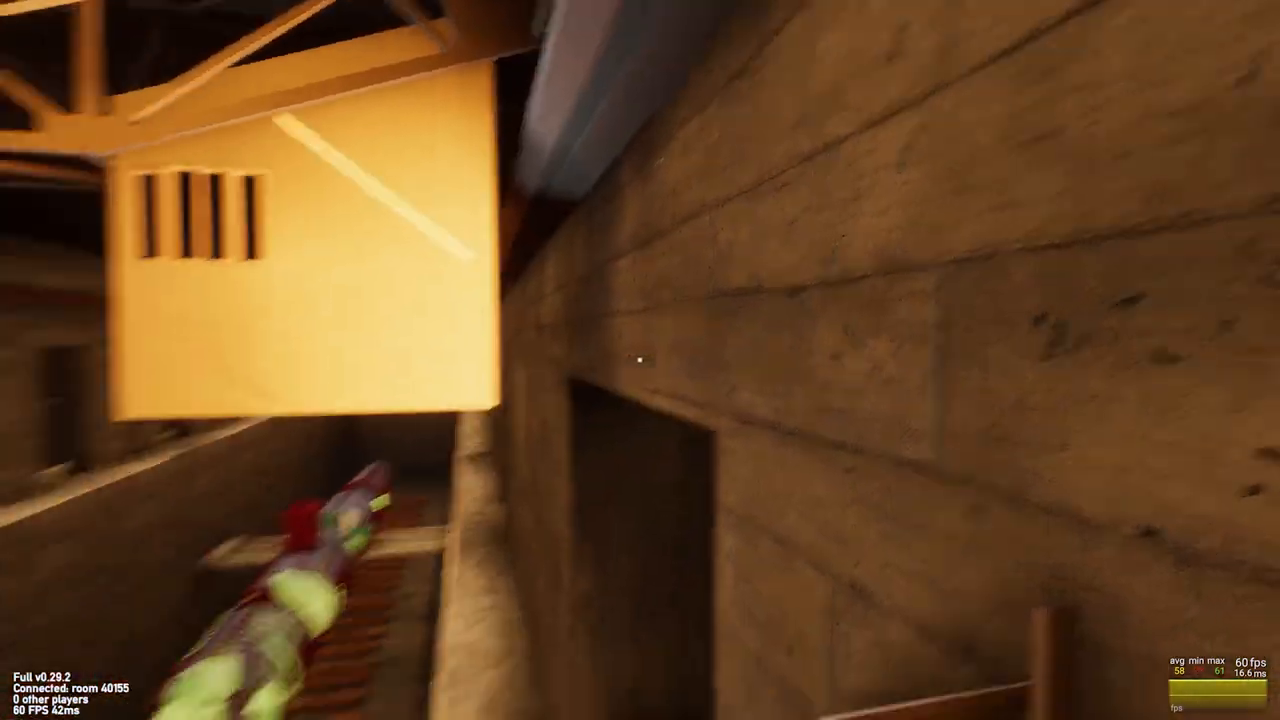
pyautogui.moveTo(640, 360)
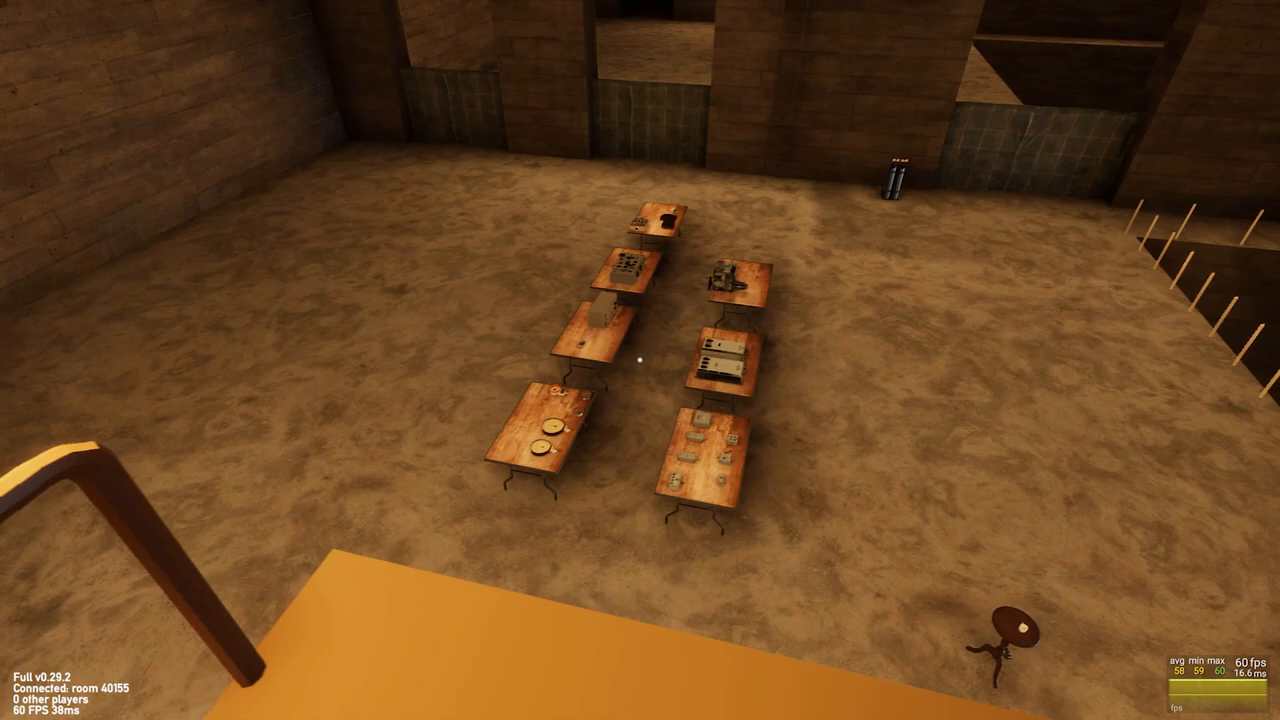
pyautogui.moveTo(640, 360)
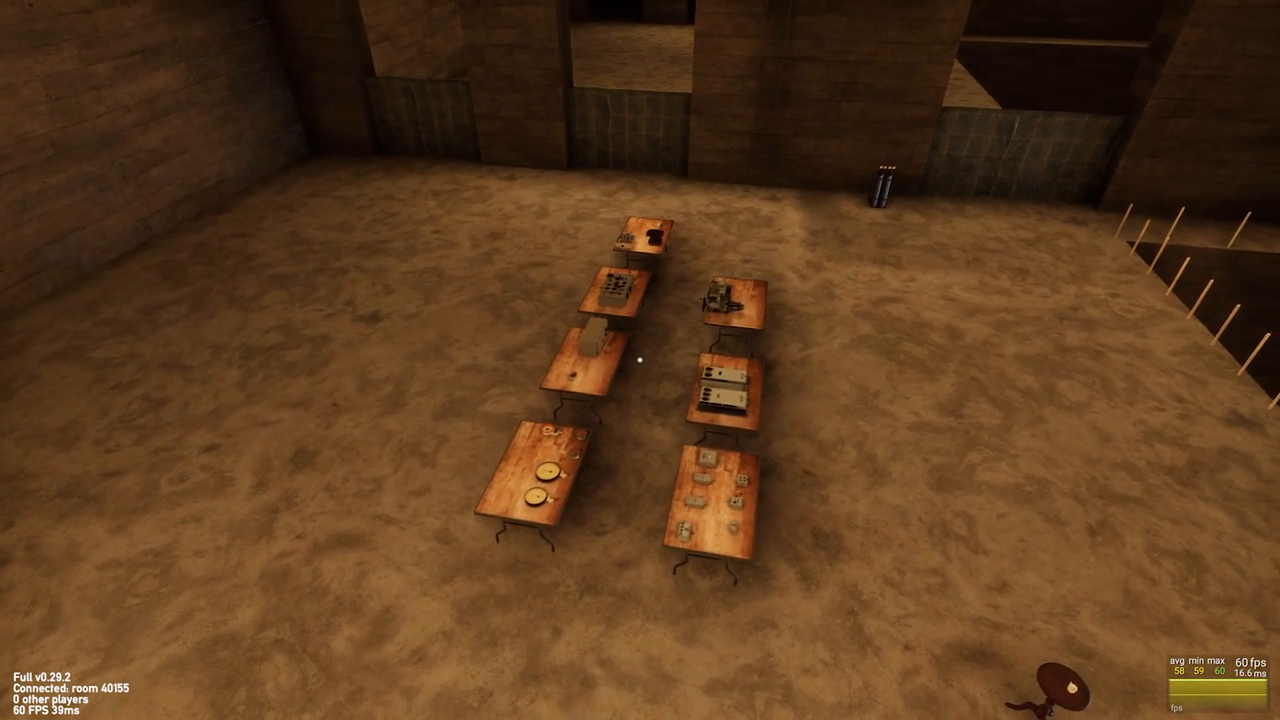
pyautogui.moveTo(640, 360)
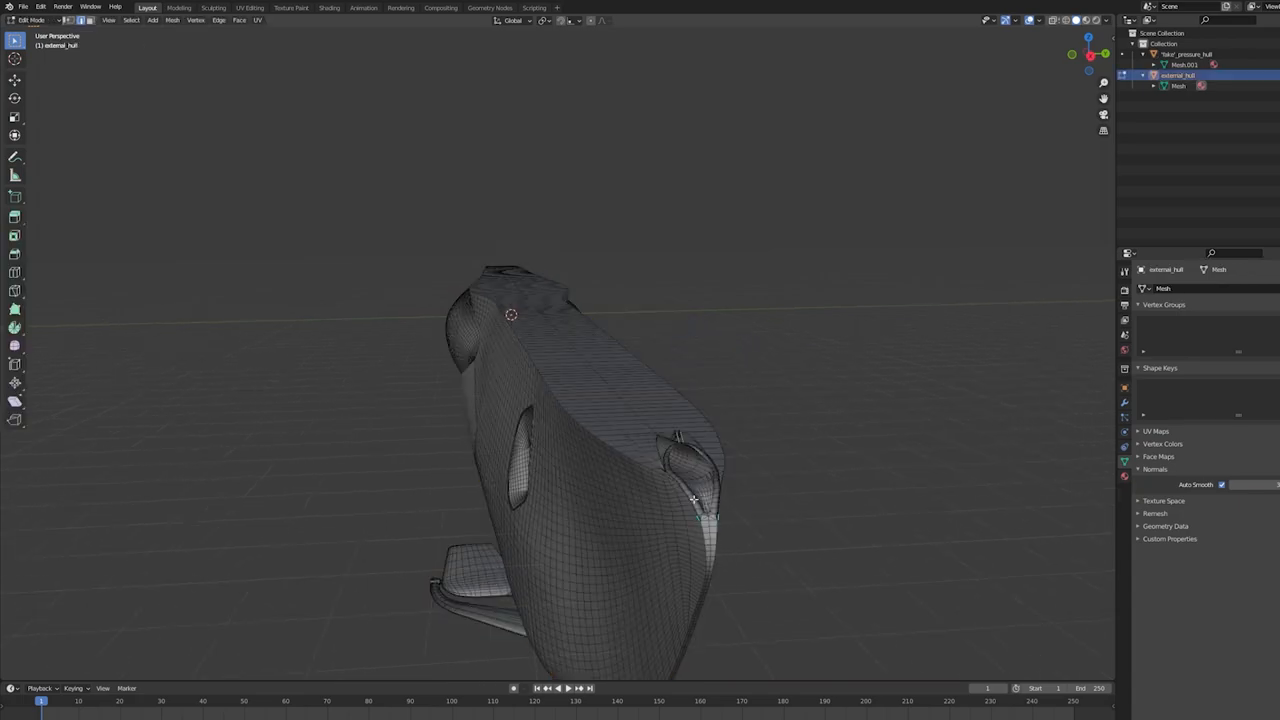
pyautogui.moveTo(598, 425)
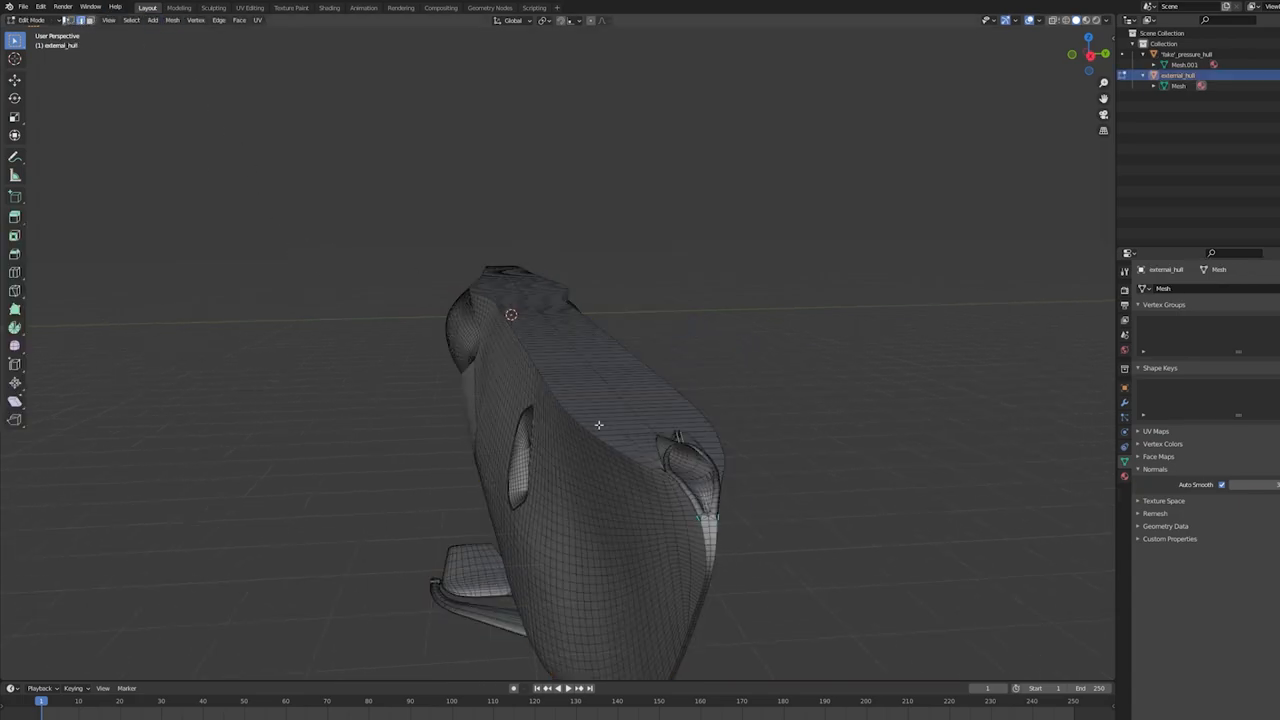
pyautogui.moveTo(600, 425); pyautogui.dragTo(668, 400)
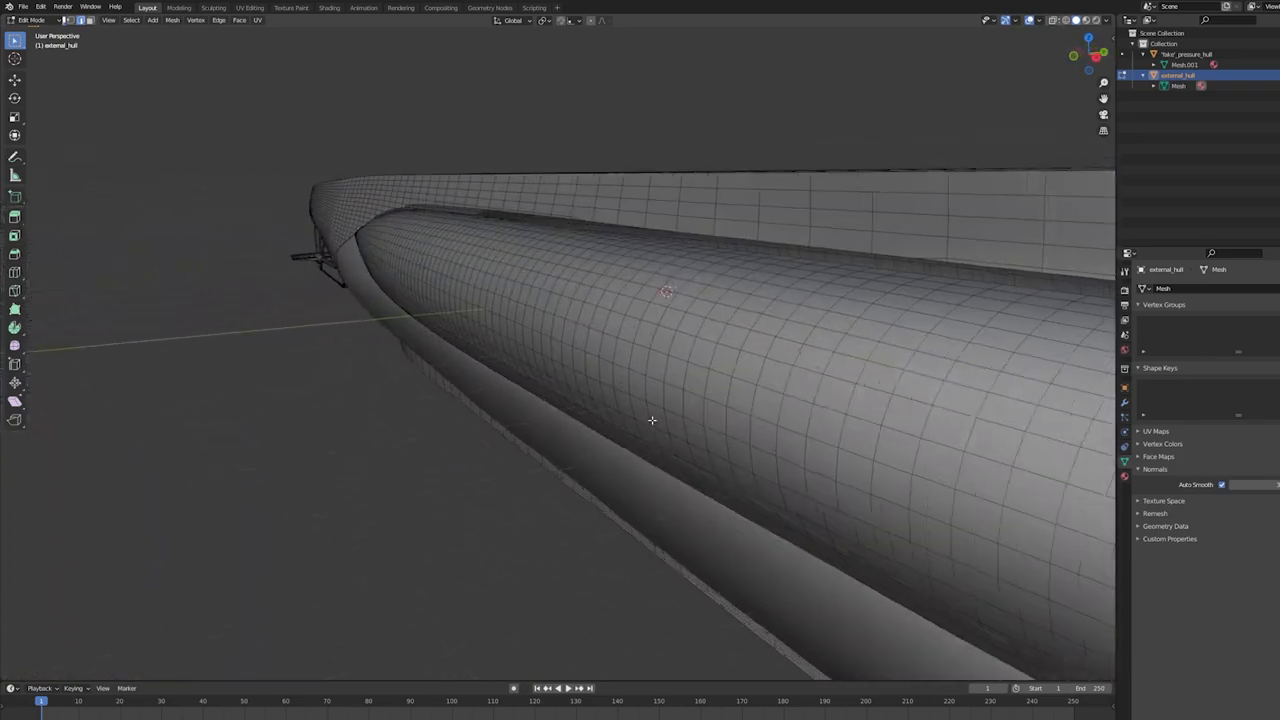
pyautogui.moveTo(652, 420); pyautogui.dragTo(738, 425)
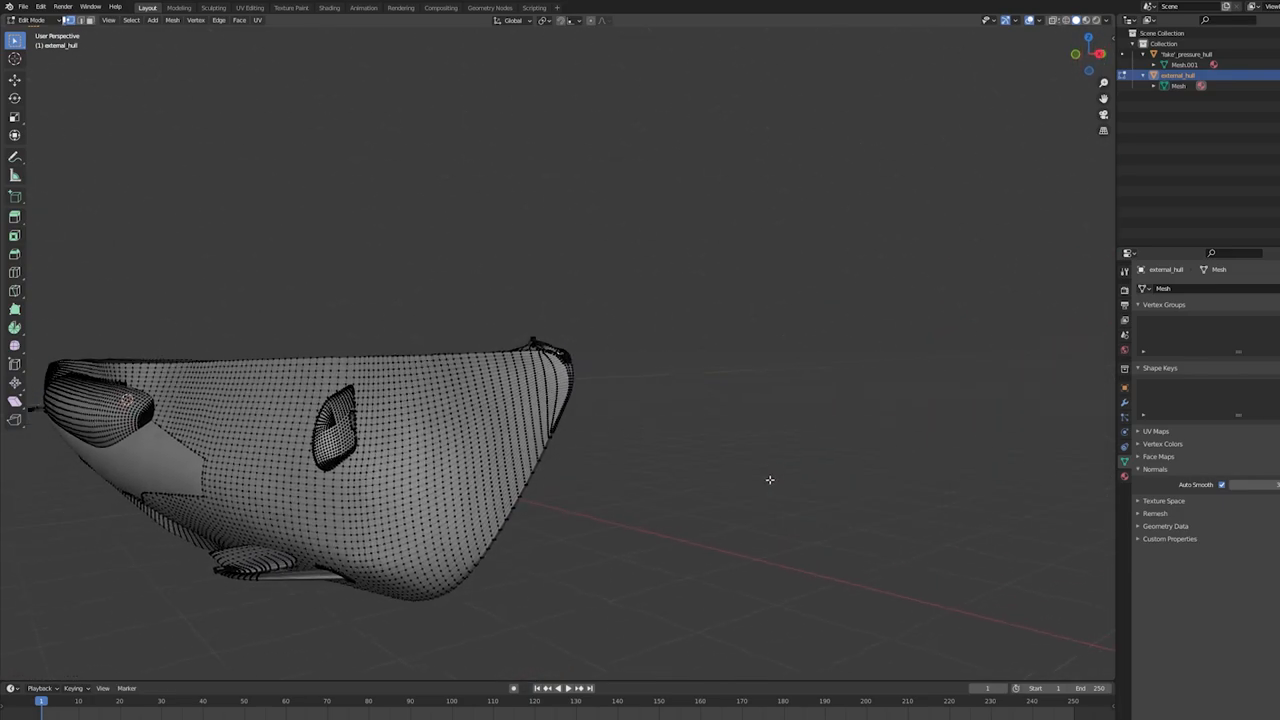
pyautogui.moveTo(770, 480); pyautogui.dragTo(687, 470)
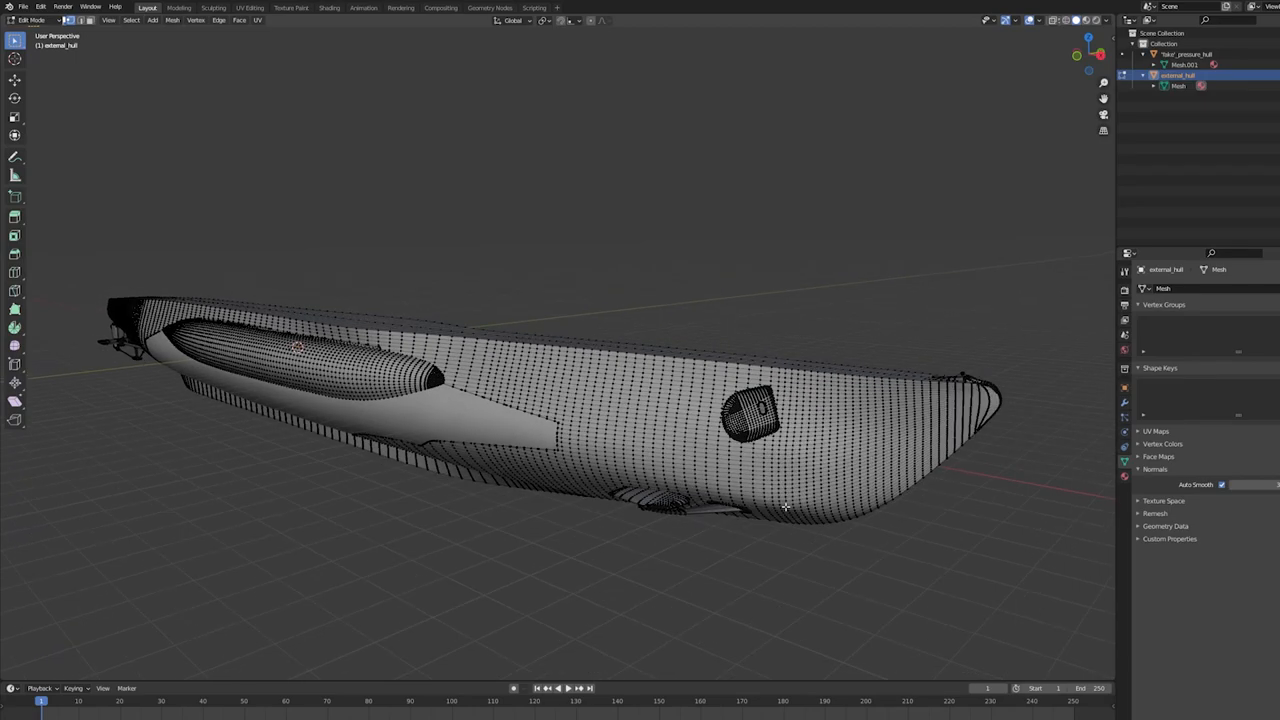
pyautogui.moveTo(785, 507)
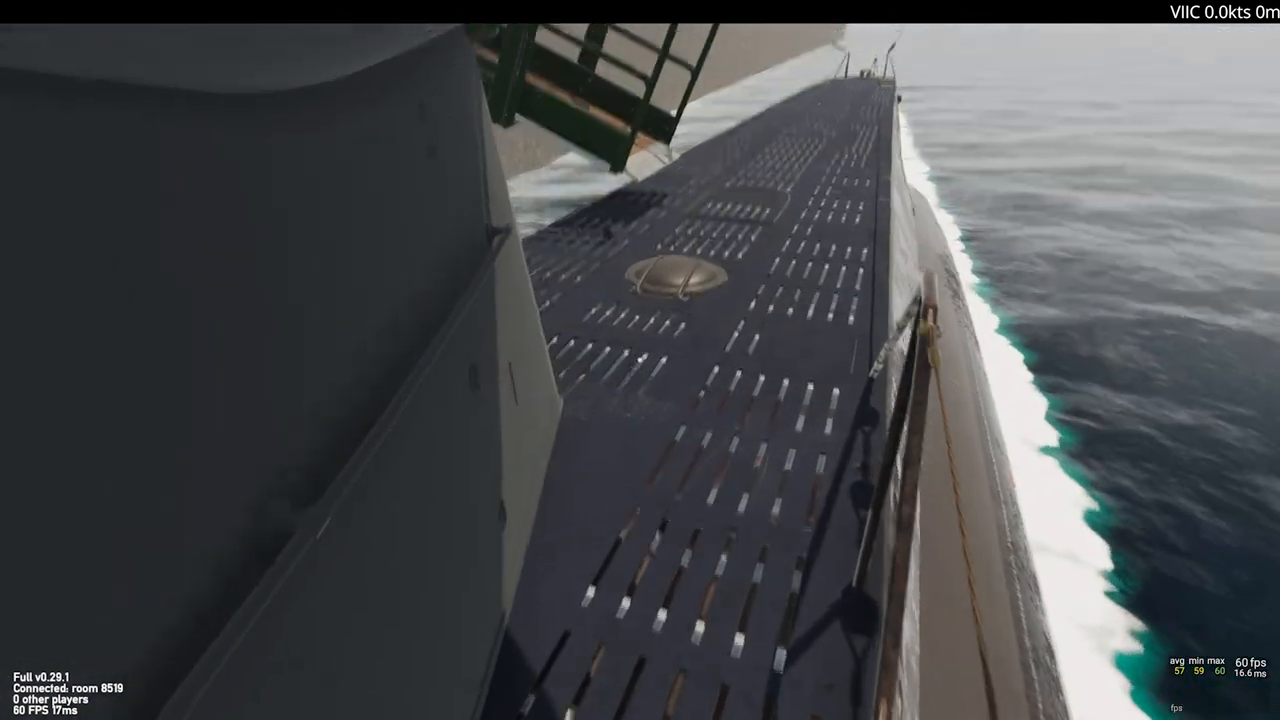
pyautogui.moveTo(640, 360)
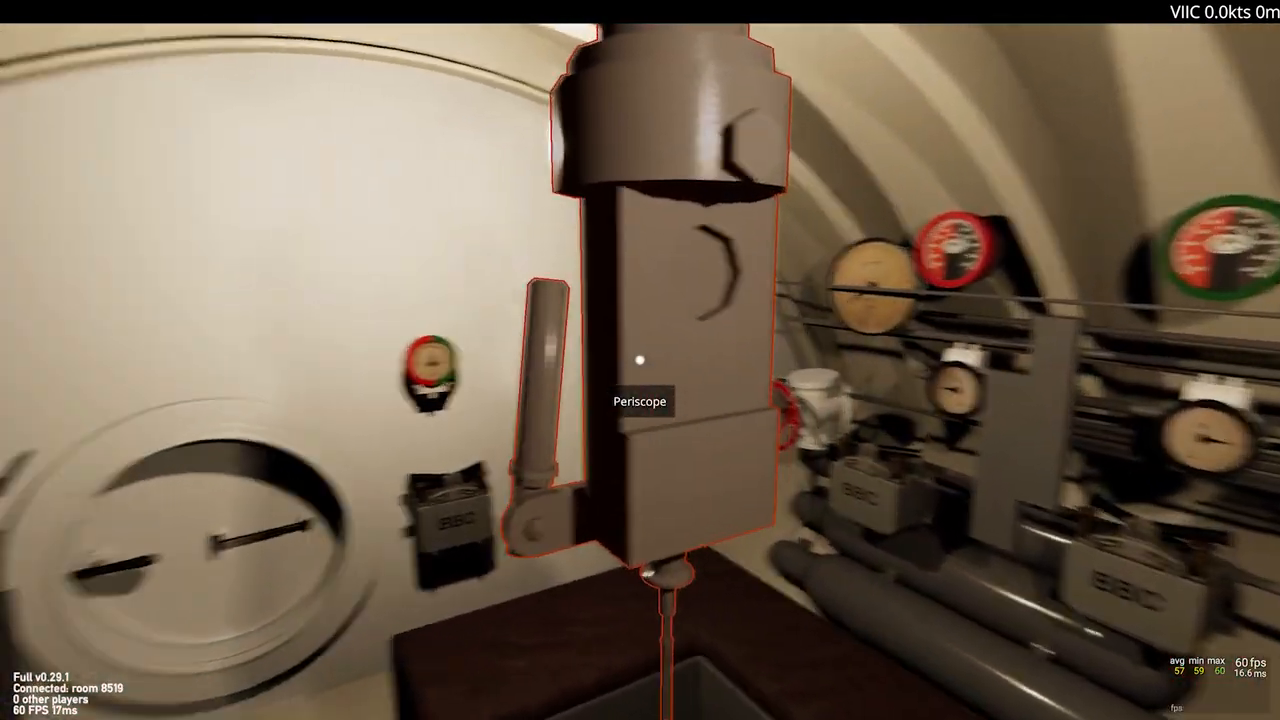
pyautogui.click(640, 400)
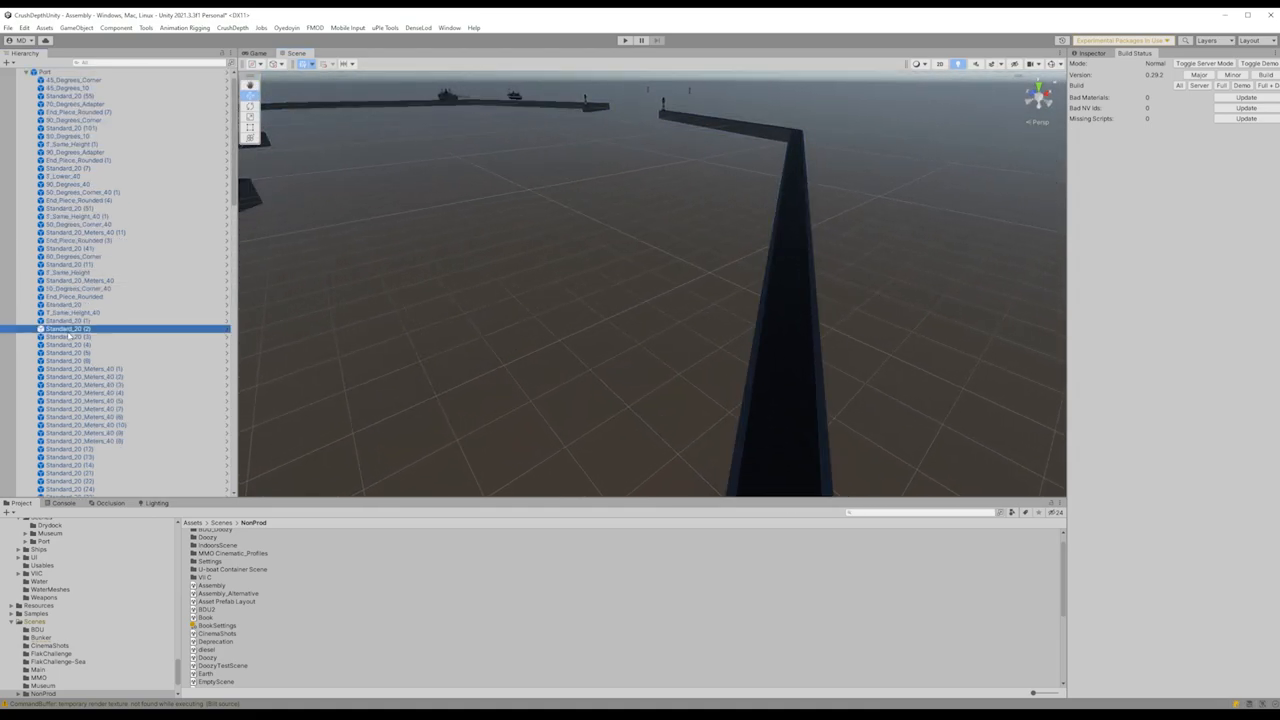
pyautogui.click(78, 224)
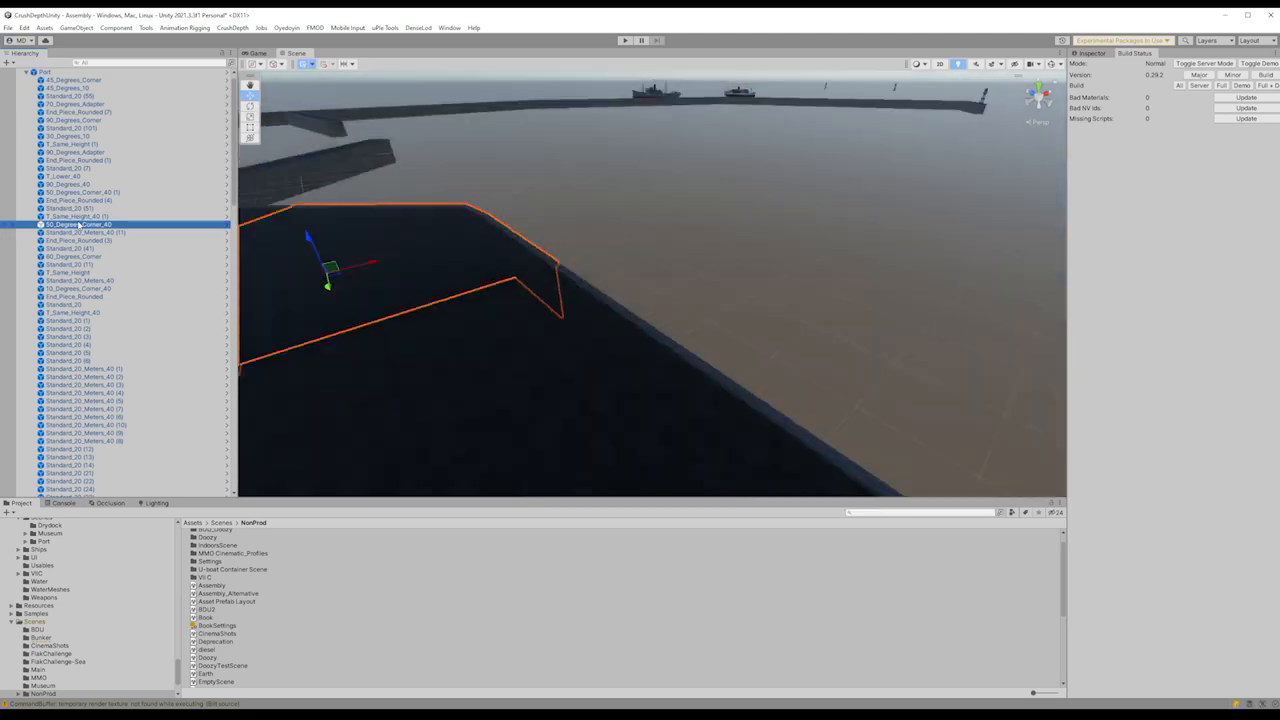
pyautogui.click(67, 208)
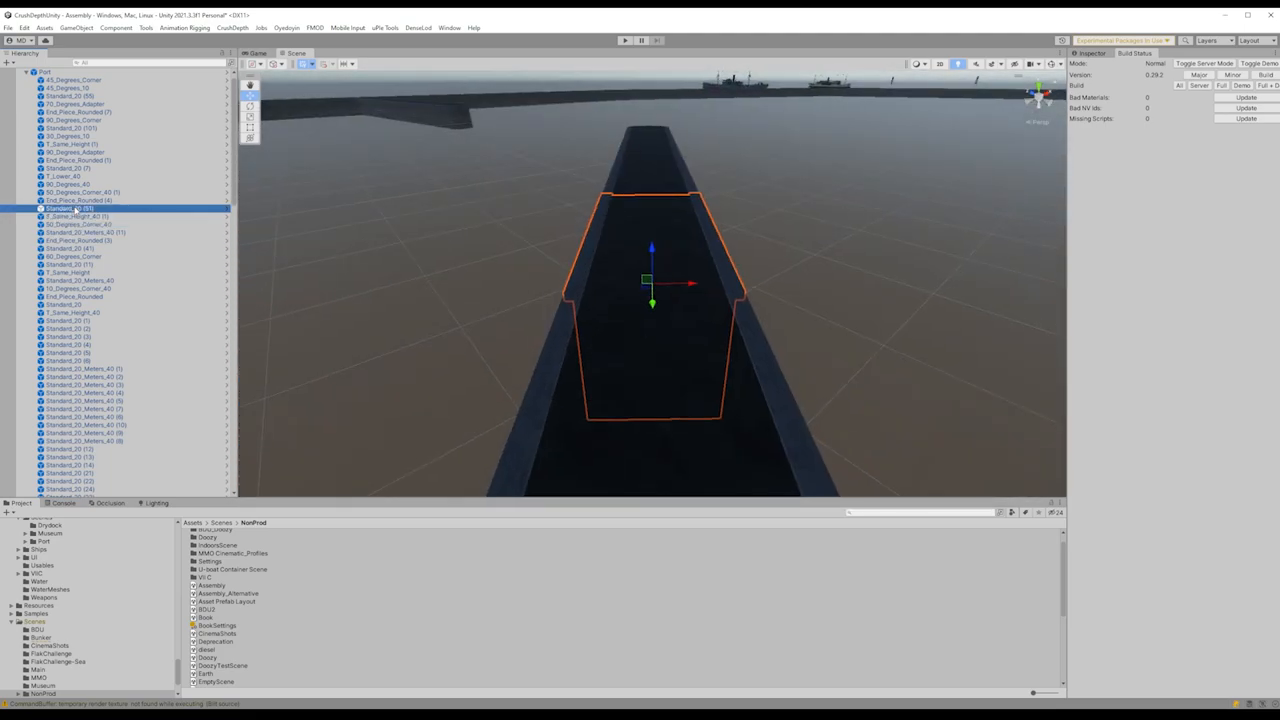
pyautogui.click(75, 144)
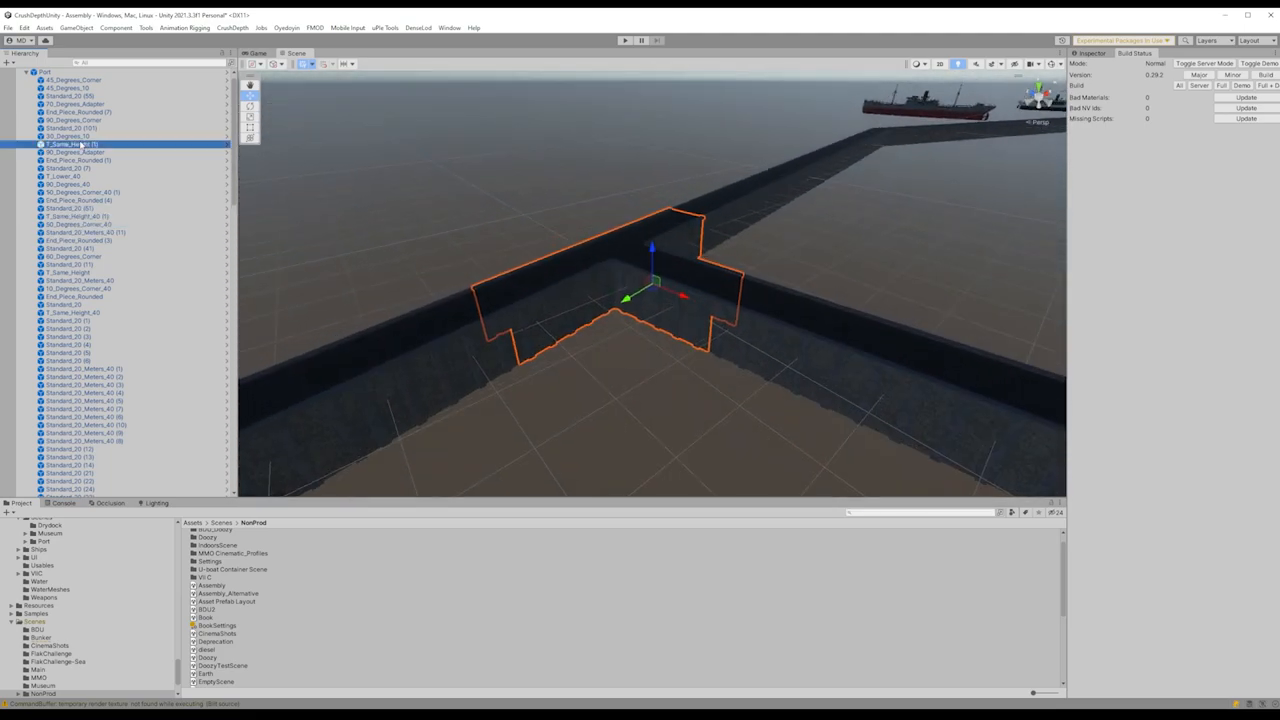
pyautogui.click(70, 128)
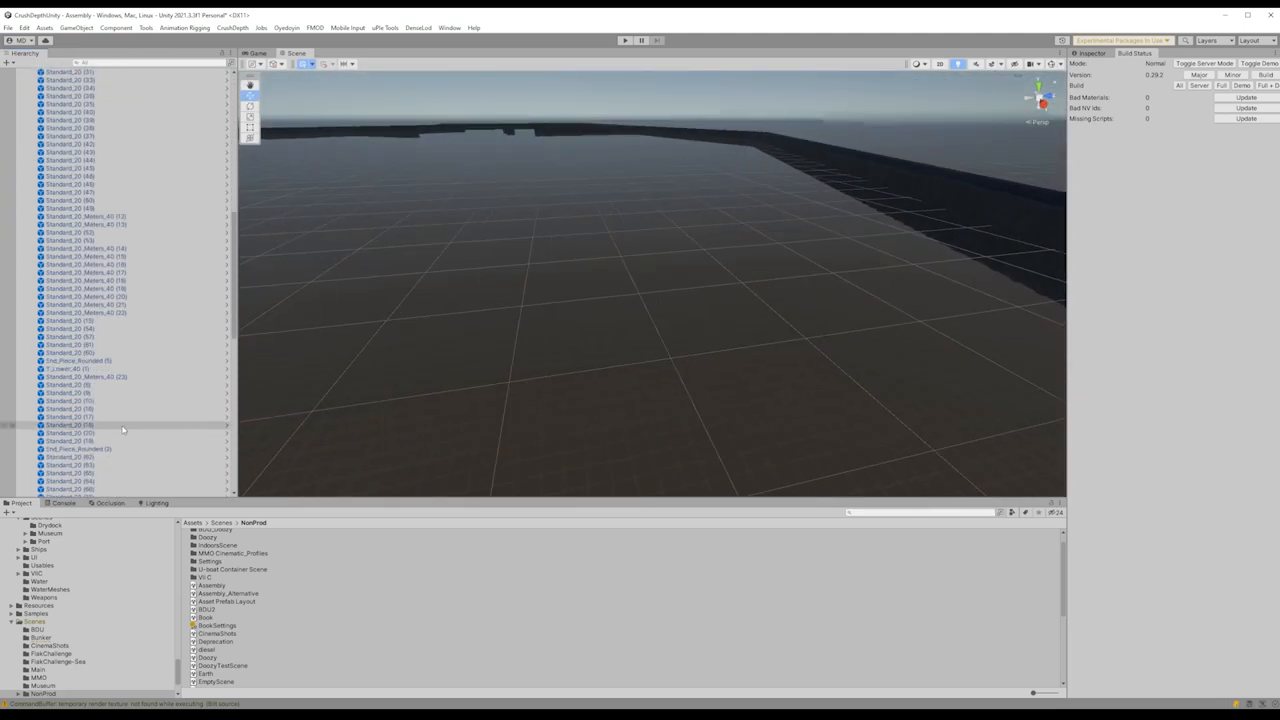
pyautogui.click(85, 377)
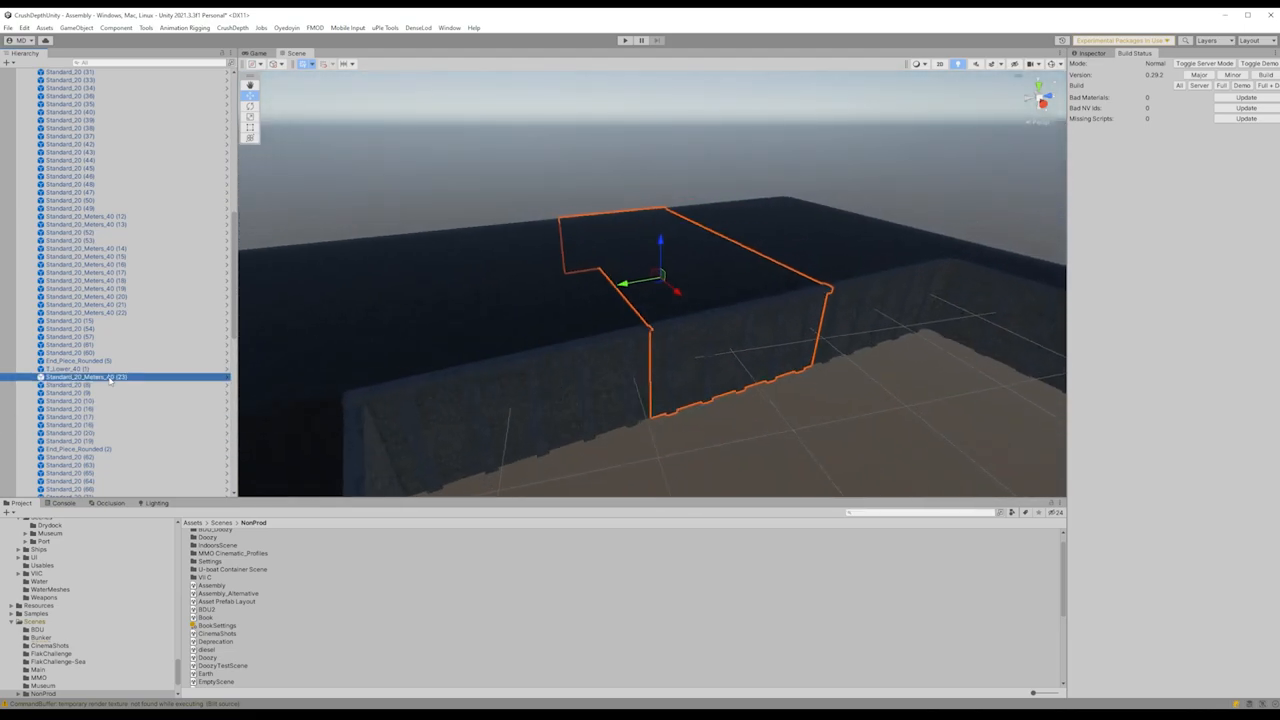
pyautogui.moveTo(660, 280); pyautogui.dragTo(643, 342)
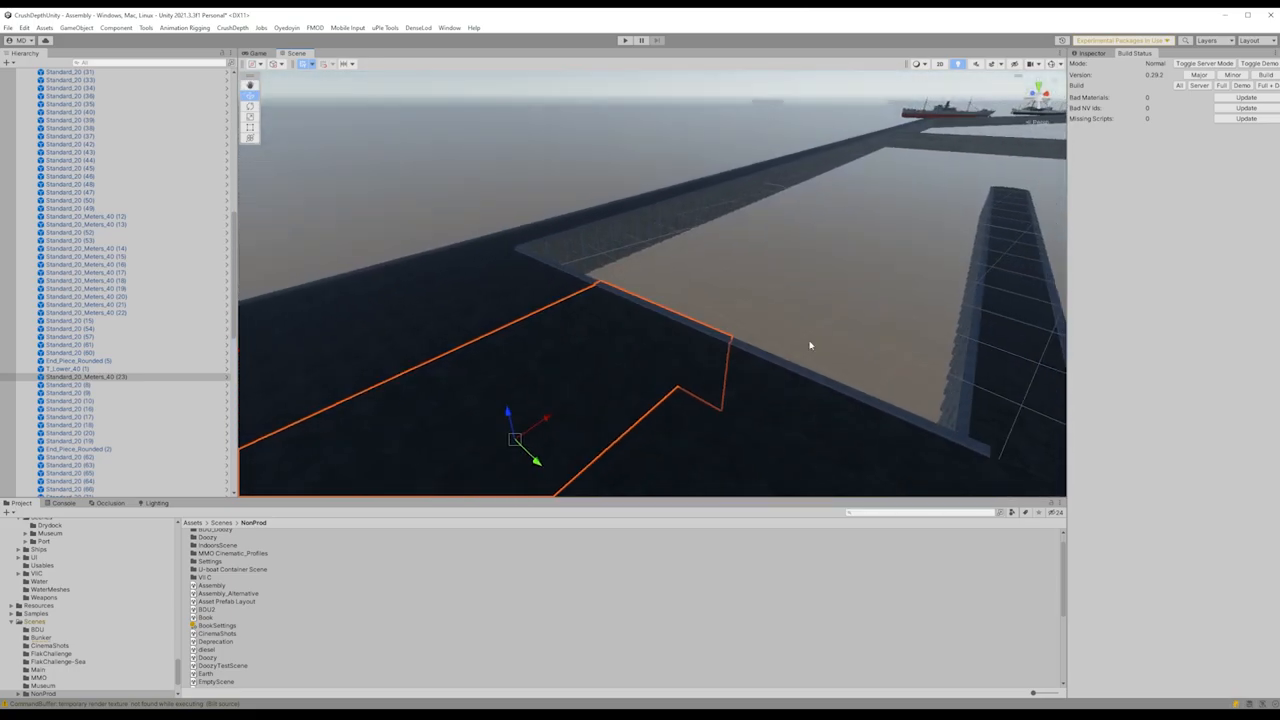
pyautogui.click(627, 40)
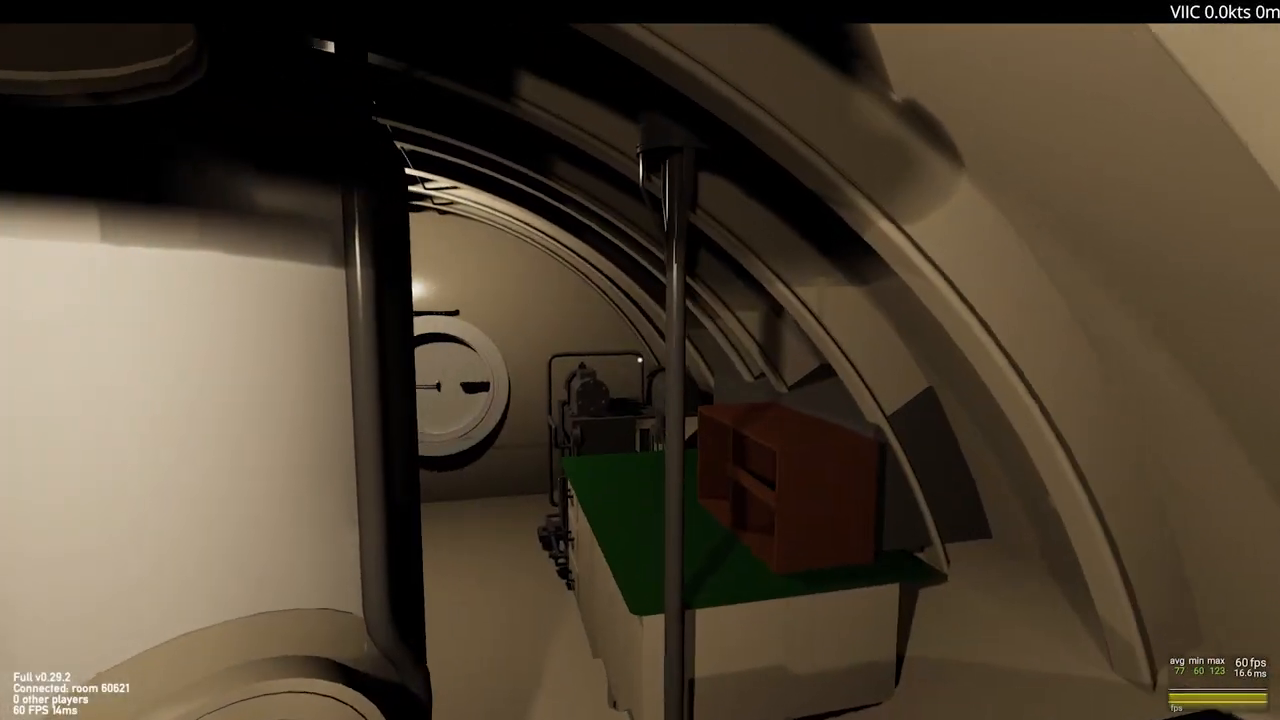
pyautogui.moveTo(640, 360)
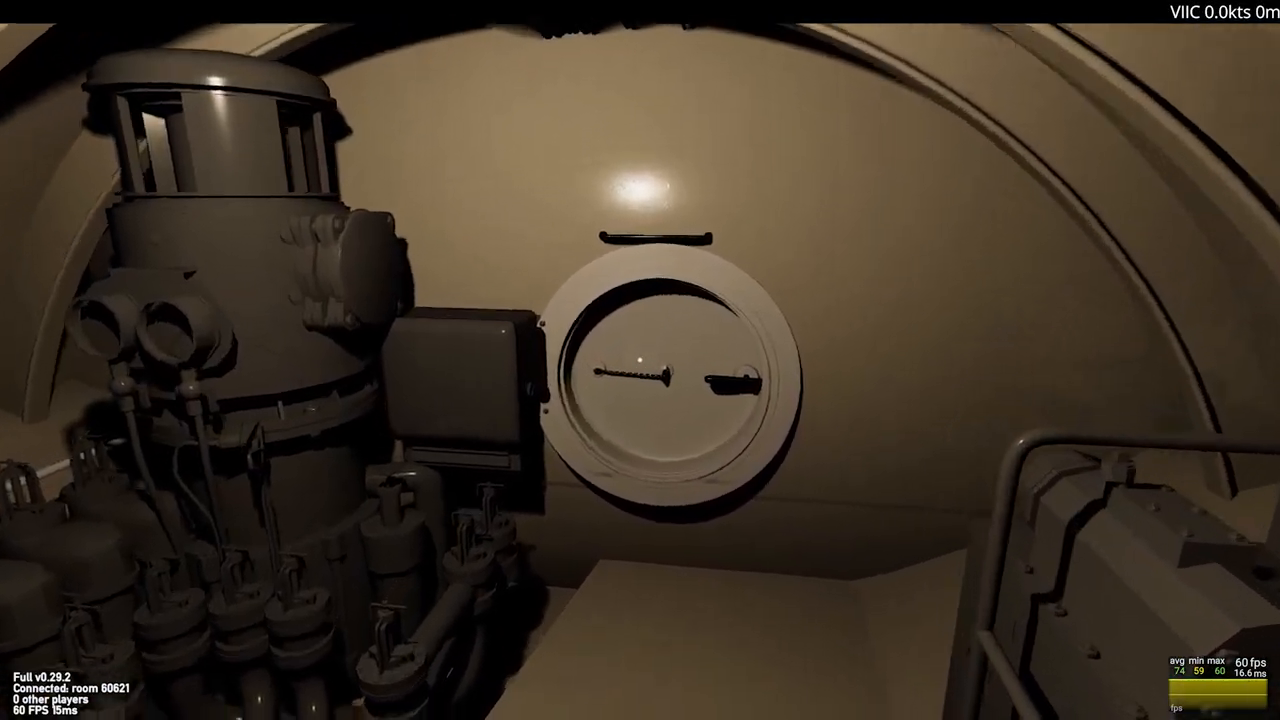